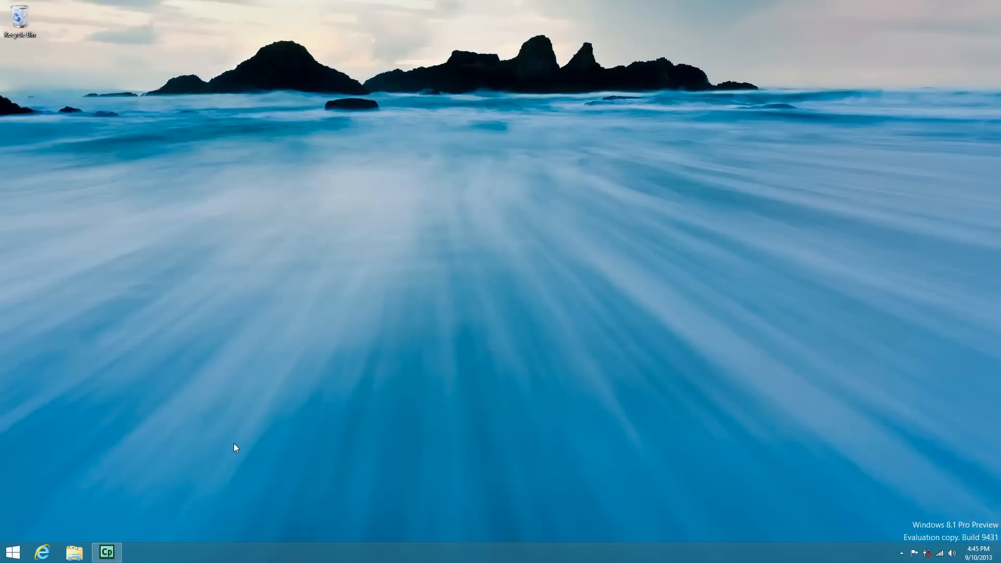
Launch Internet Explorer from the taskbar and load the Yahoo home page.
{"action": "left_click", "coordinate": [41, 553]}
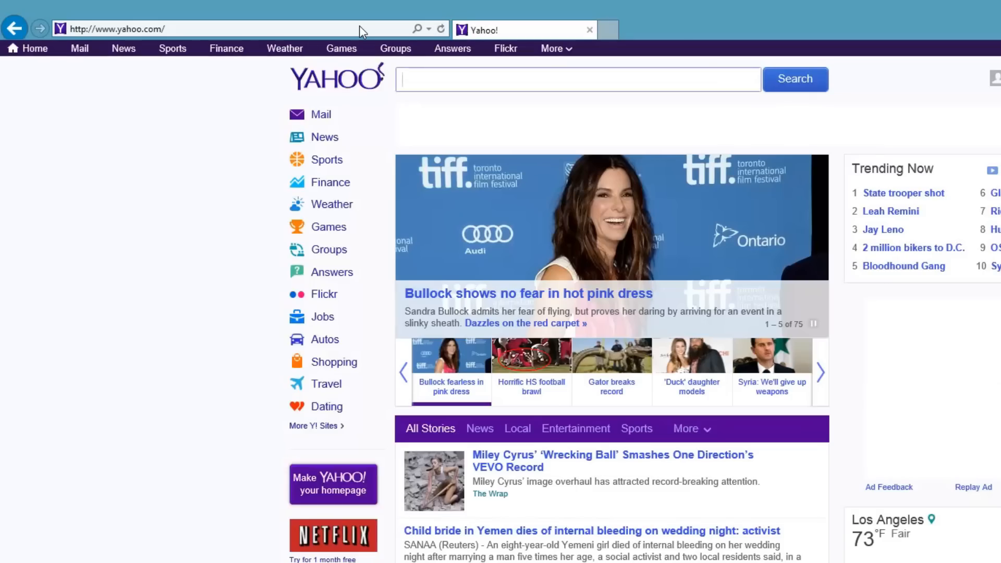
{"action": "left_click", "coordinate": [575, 79]}
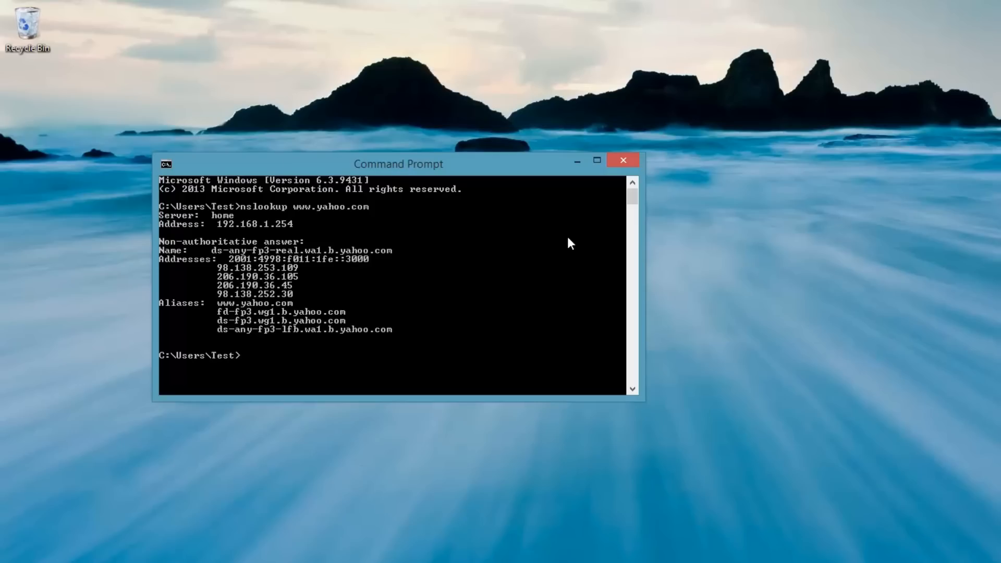
{"action": "mouse_move", "coordinate": [292, 241]}
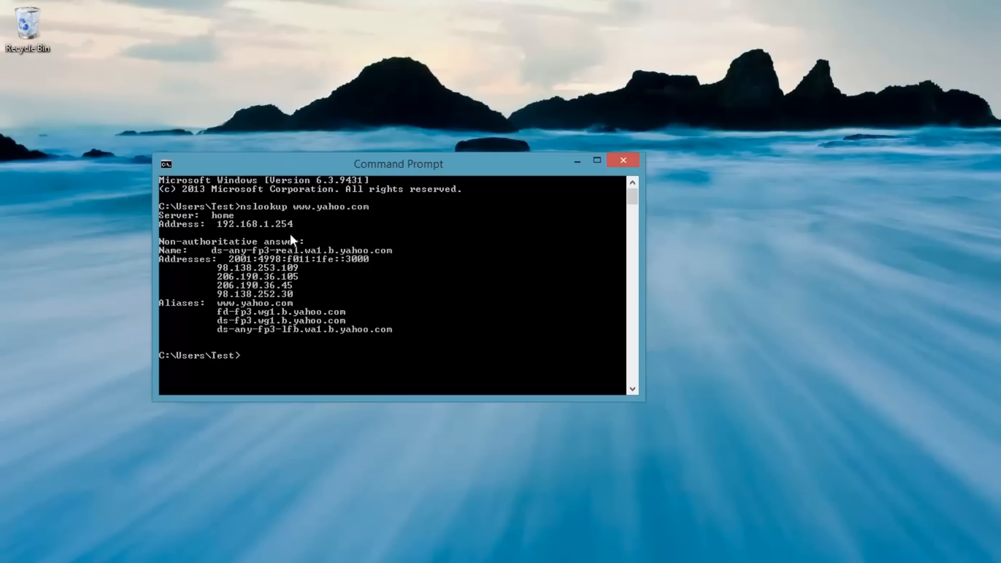
{"action": "mouse_move", "coordinate": [246, 280]}
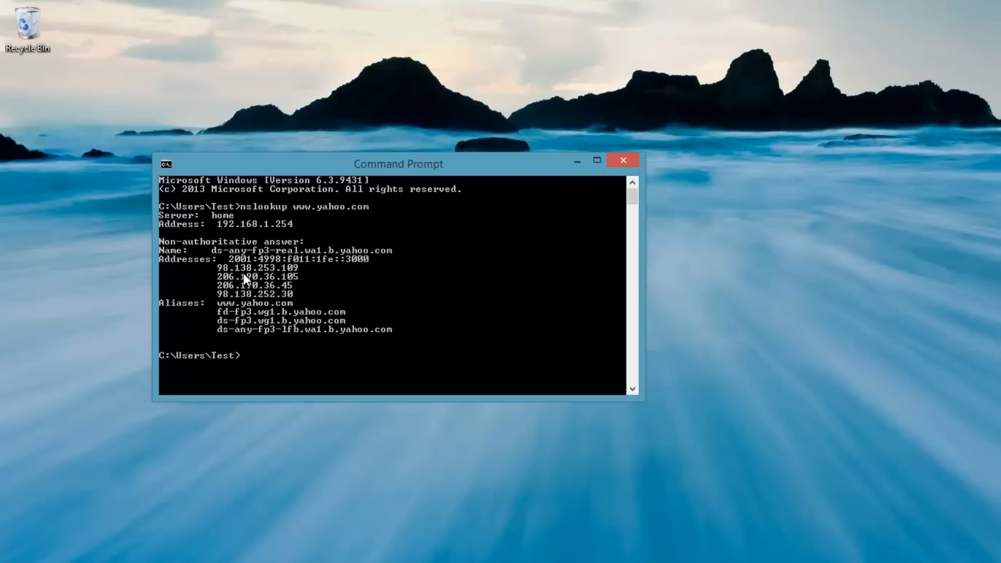
{"action": "mouse_move", "coordinate": [315, 259]}
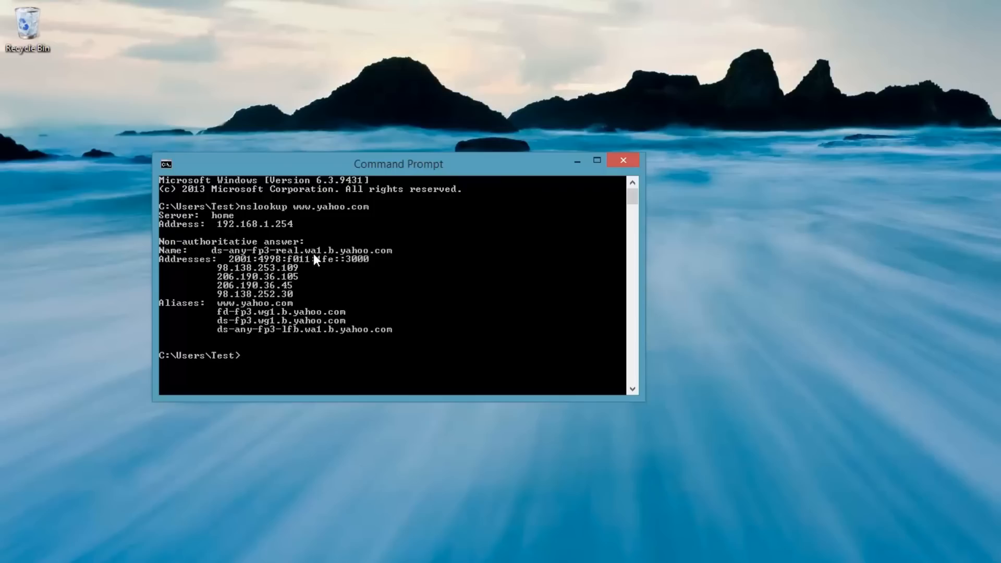
{"action": "mouse_move", "coordinate": [545, 199]}
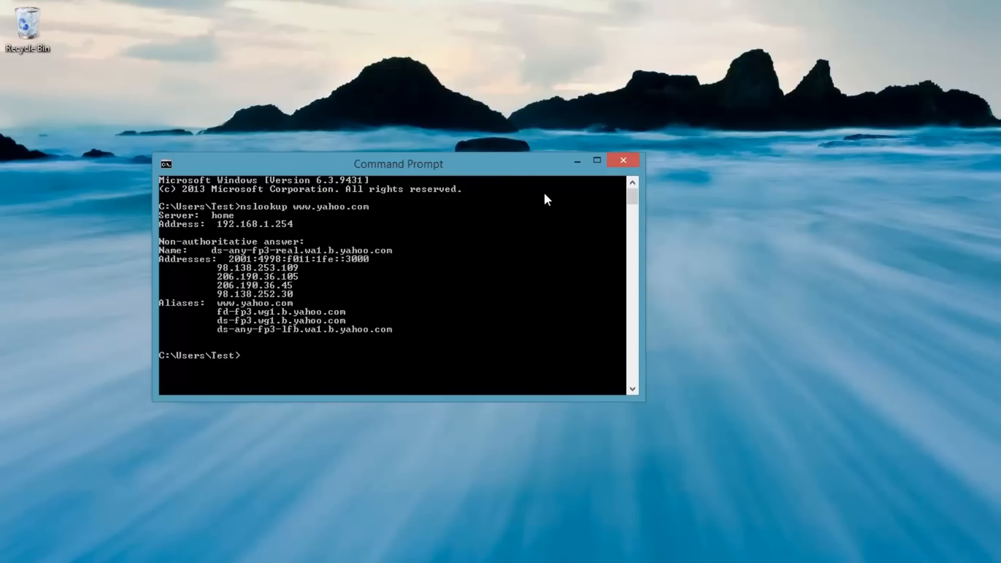
{"action": "mouse_move", "coordinate": [499, 277]}
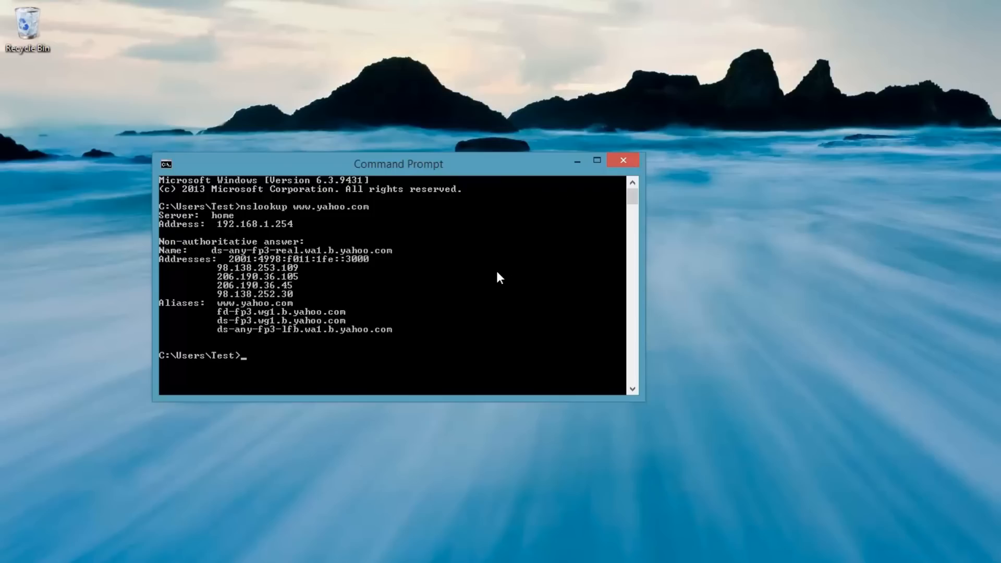
Run ipconfig /all, read the Wi-Fi adapter's DNS server 192.168.1.254, and close Command Prompt.
{"action": "type", "text": "ipcon"}
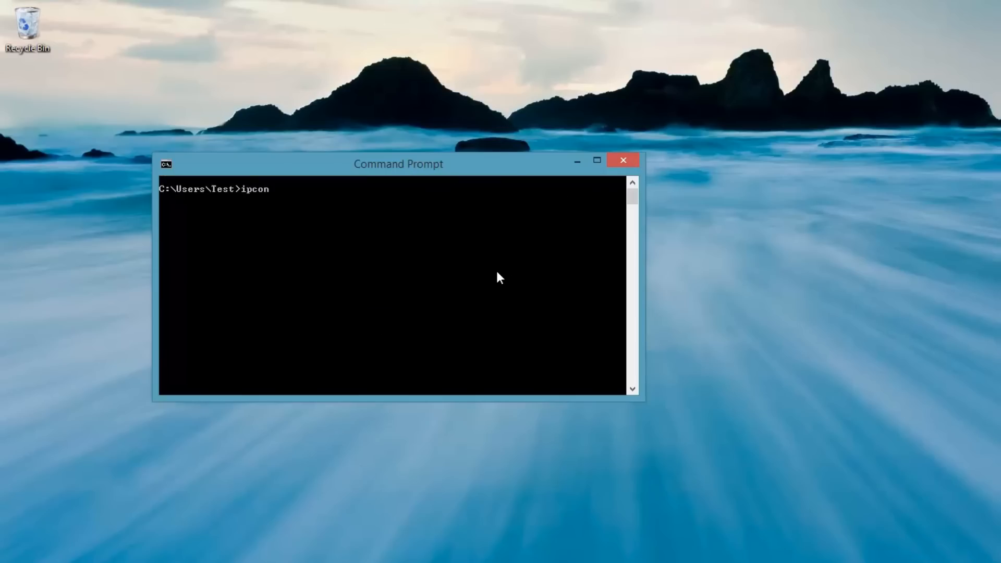
{"action": "type", "text": "fig /al"}
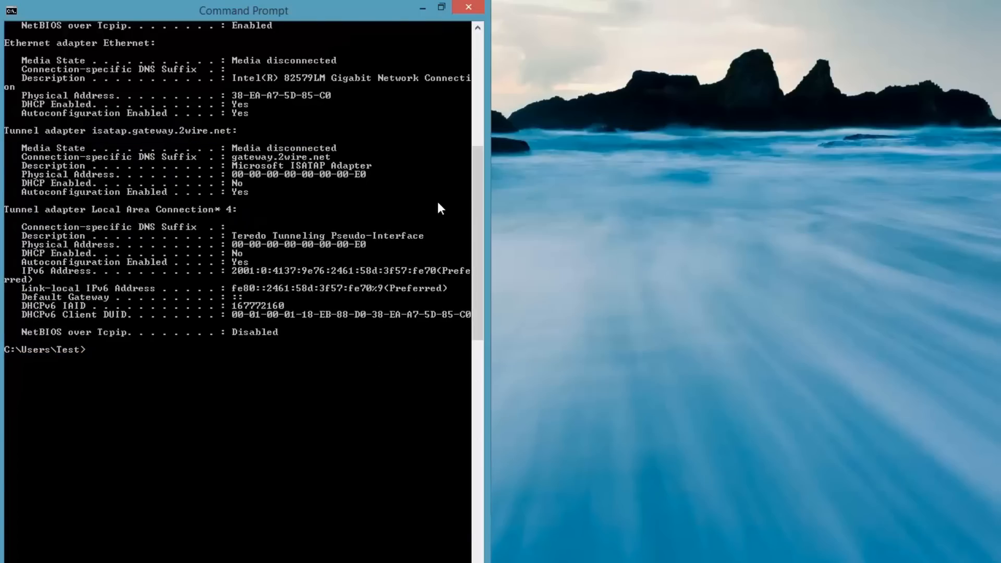
{"action": "scroll", "scroll_direction": "up", "scroll_amount": 3}
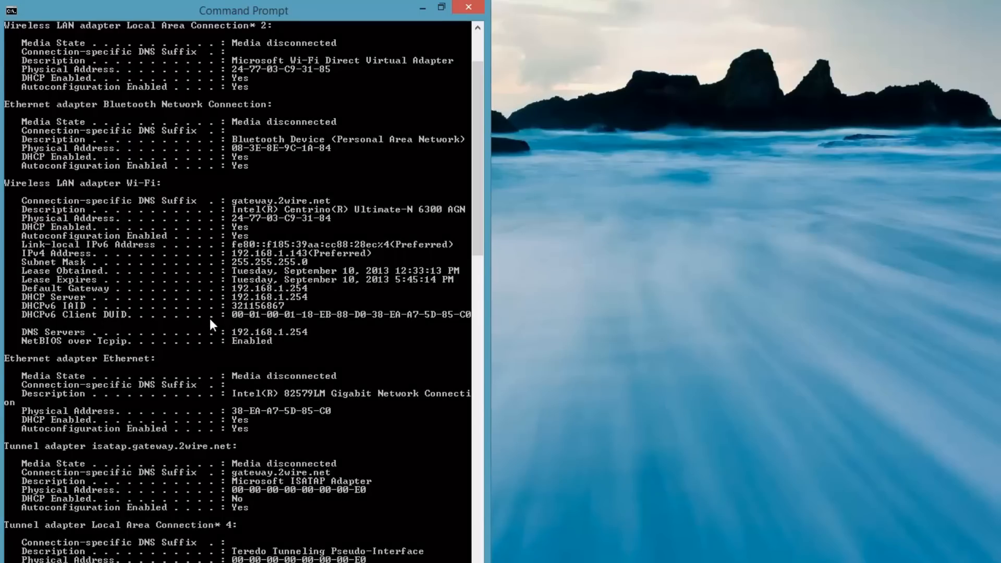
{"action": "mouse_move", "coordinate": [238, 294]}
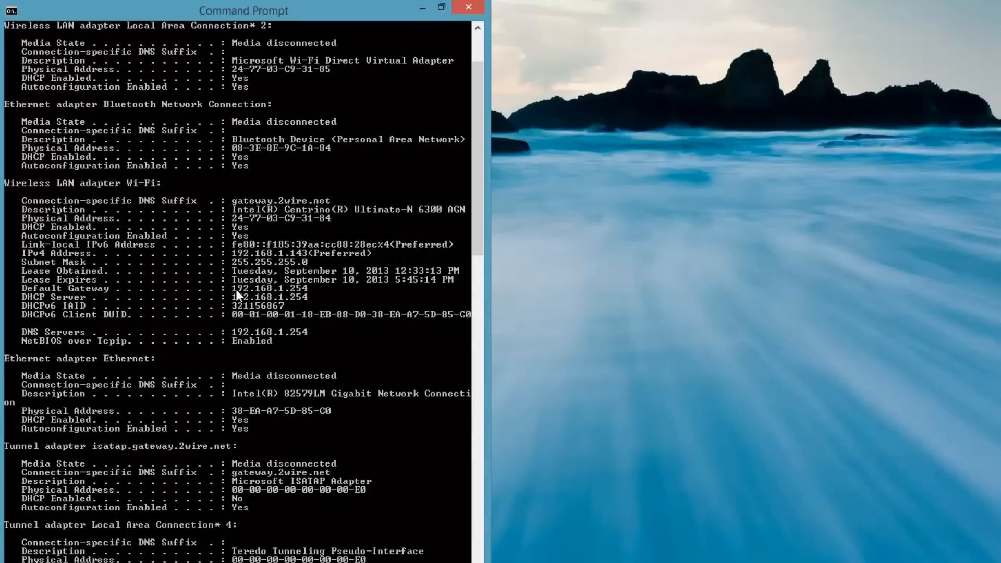
{"action": "mouse_move", "coordinate": [243, 347]}
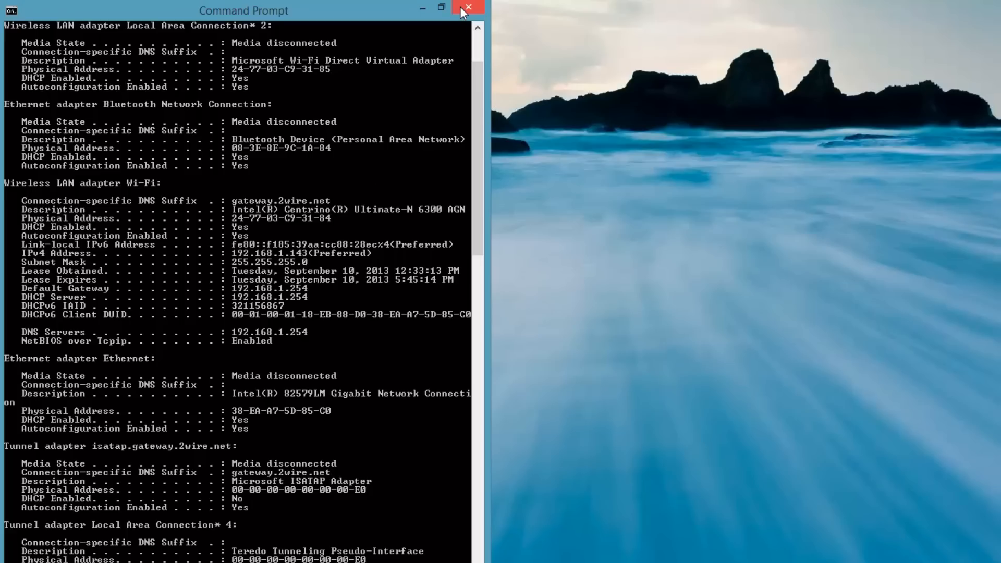
{"action": "mouse_move", "coordinate": [469, 9]}
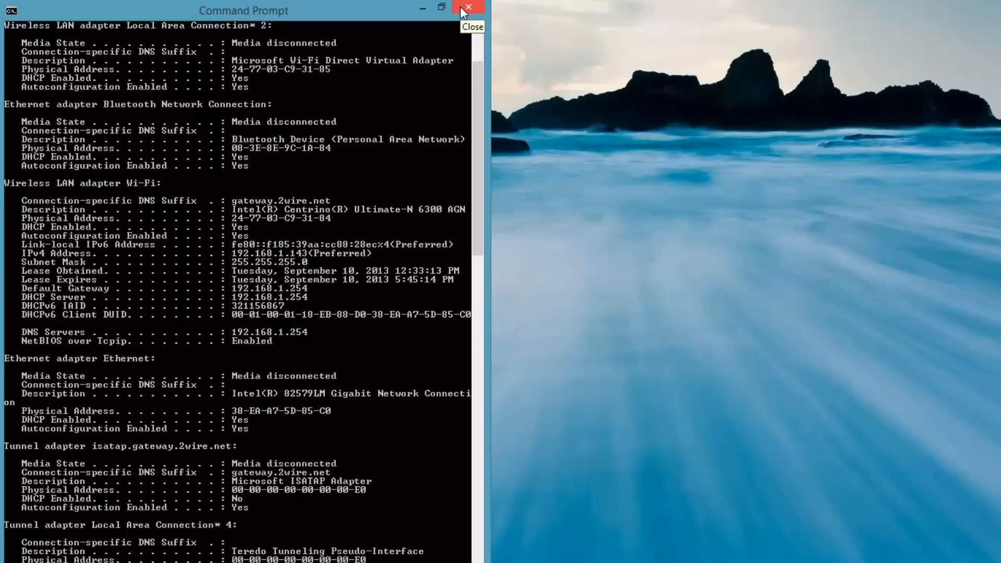
{"action": "left_click", "coordinate": [467, 7]}
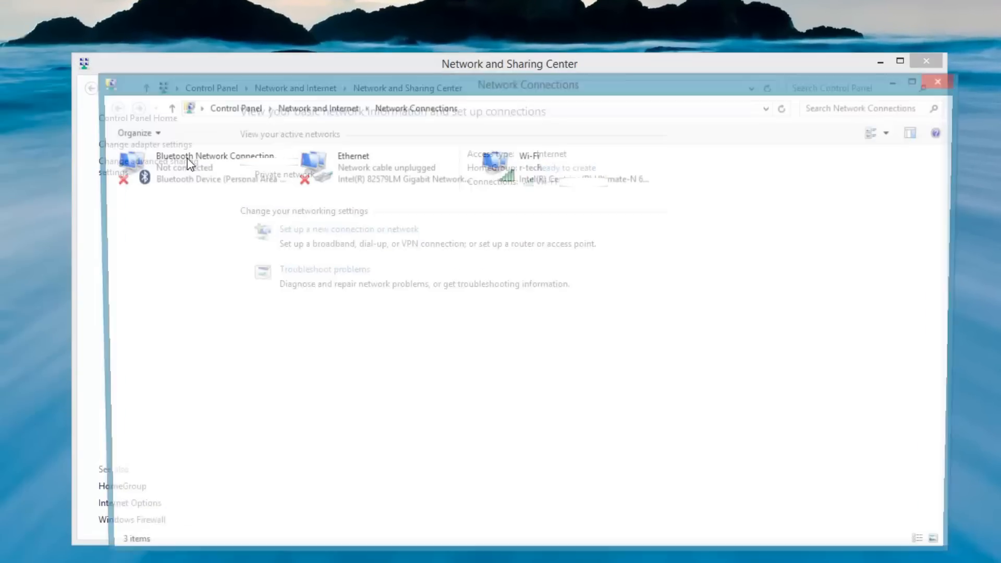
Open Wi-Fi Properties and select Internet Protocol Version 4 (TCP/IPv4) in the item list.
{"action": "right_click", "coordinate": [529, 166]}
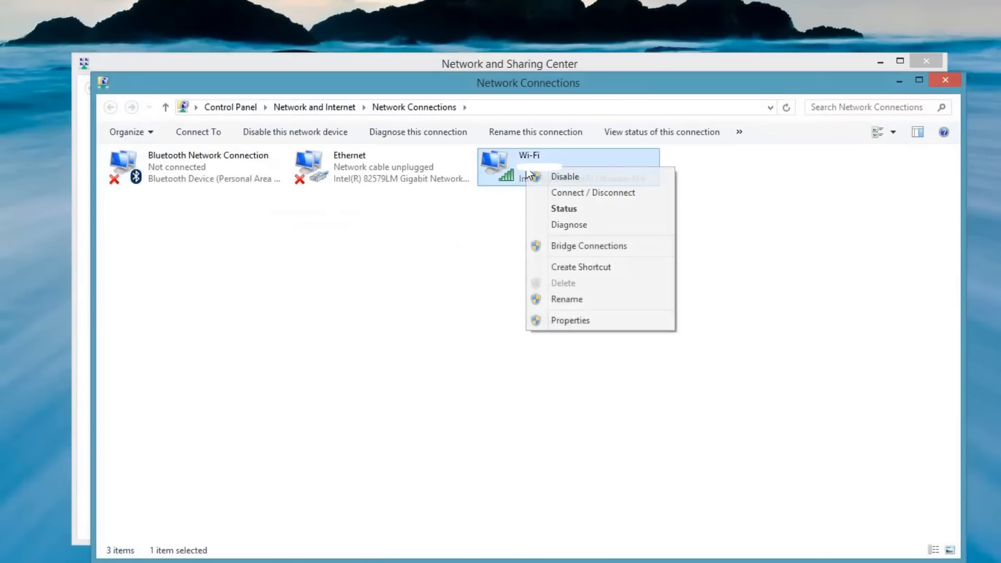
{"action": "left_click", "coordinate": [570, 320]}
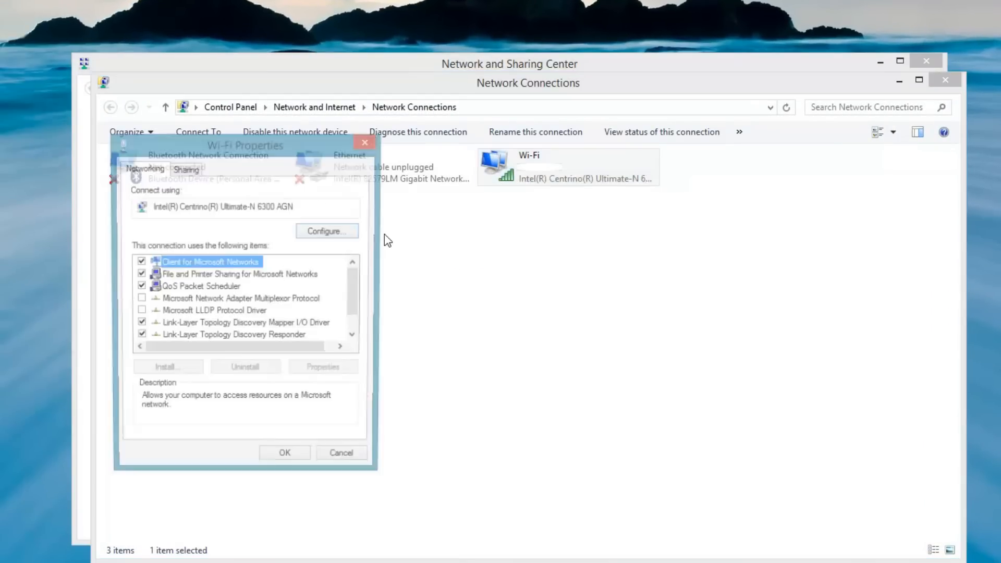
{"action": "scroll", "scroll_direction": "down", "scroll_amount": 3}
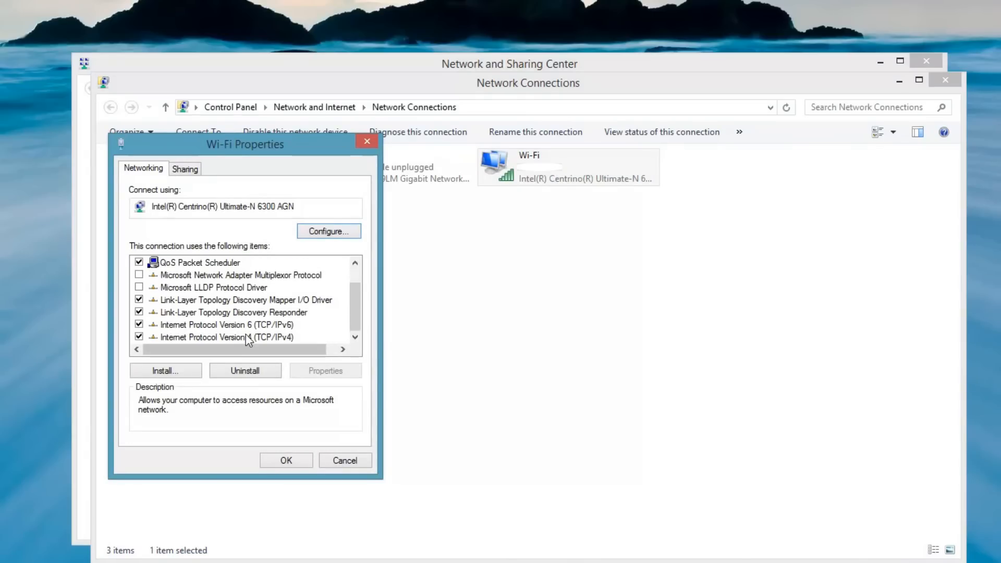
{"action": "left_click", "coordinate": [227, 336]}
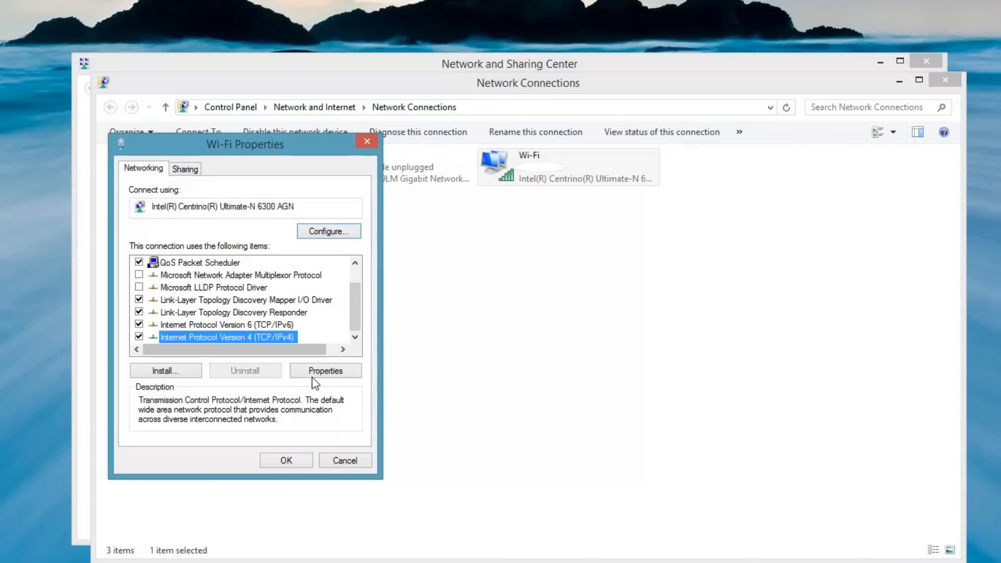
Set IPv4 DNS servers manually to 8.8.8.8 preferred and 4.2.2.2 alternate, then confirm.
{"action": "left_click", "coordinate": [326, 370]}
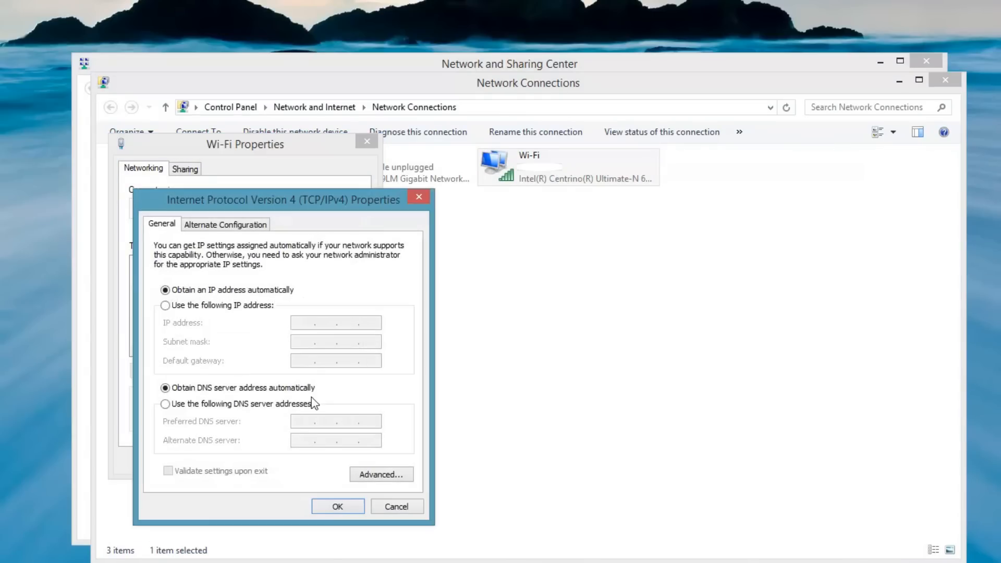
{"action": "left_click", "coordinate": [165, 403]}
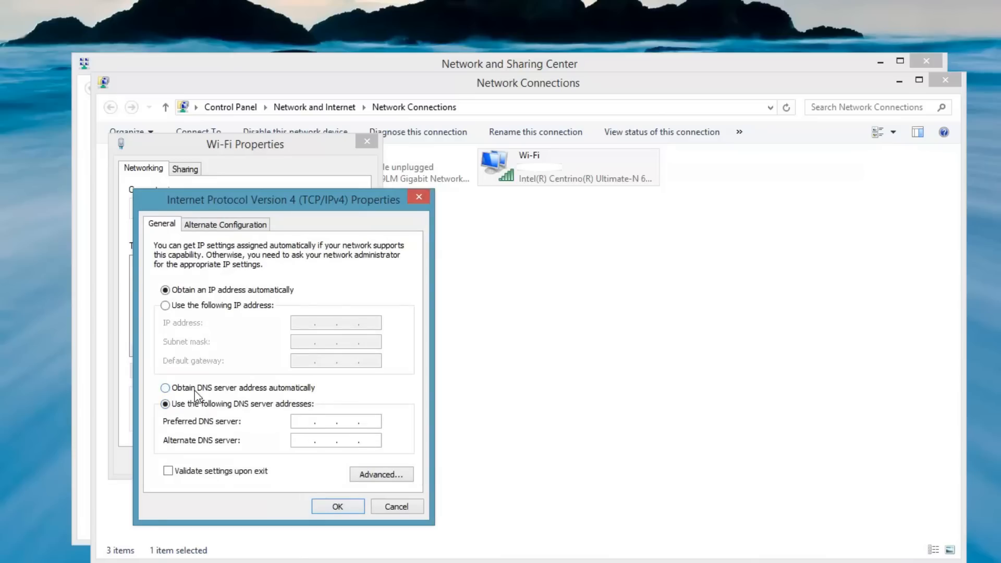
{"action": "left_click", "coordinate": [166, 388]}
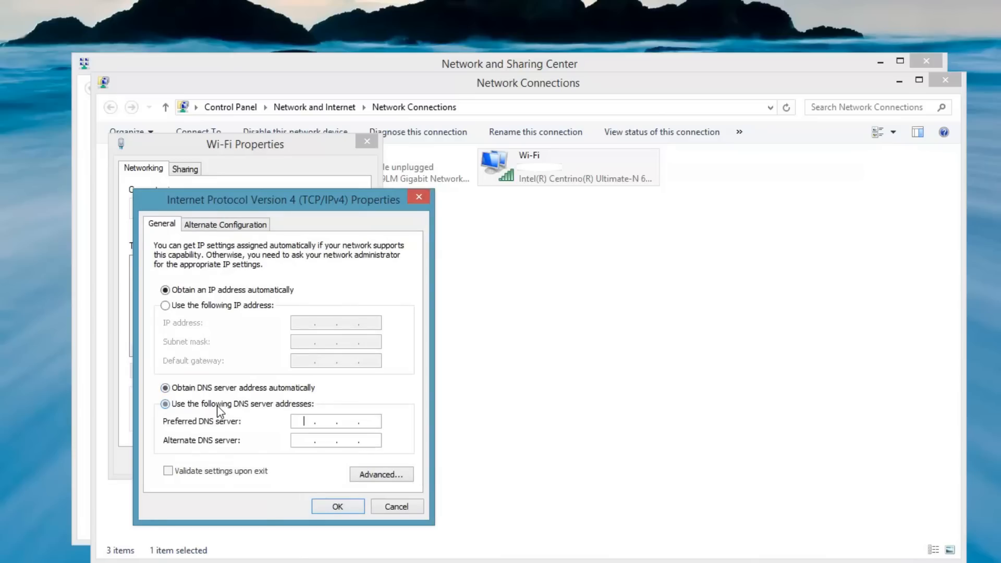
{"action": "type", "text": "8 . 8 . 8 . 8"}
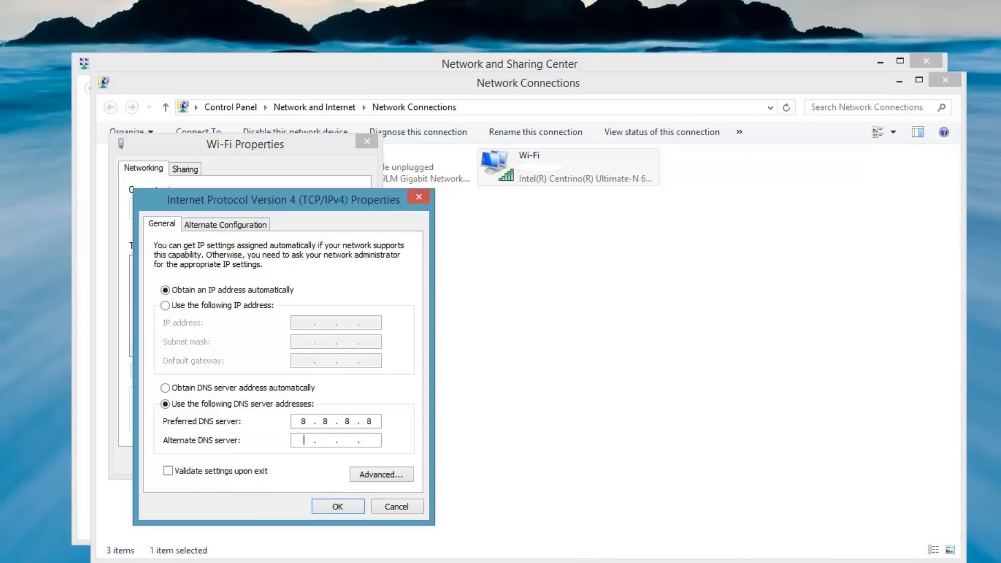
{"action": "type", "text": "4.2.2.2"}
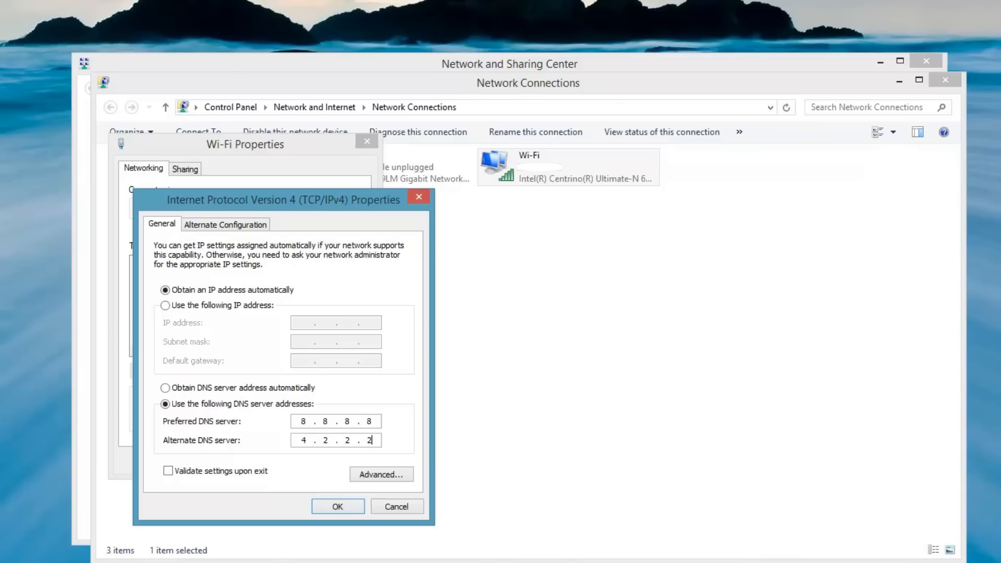
{"action": "left_click", "coordinate": [337, 506]}
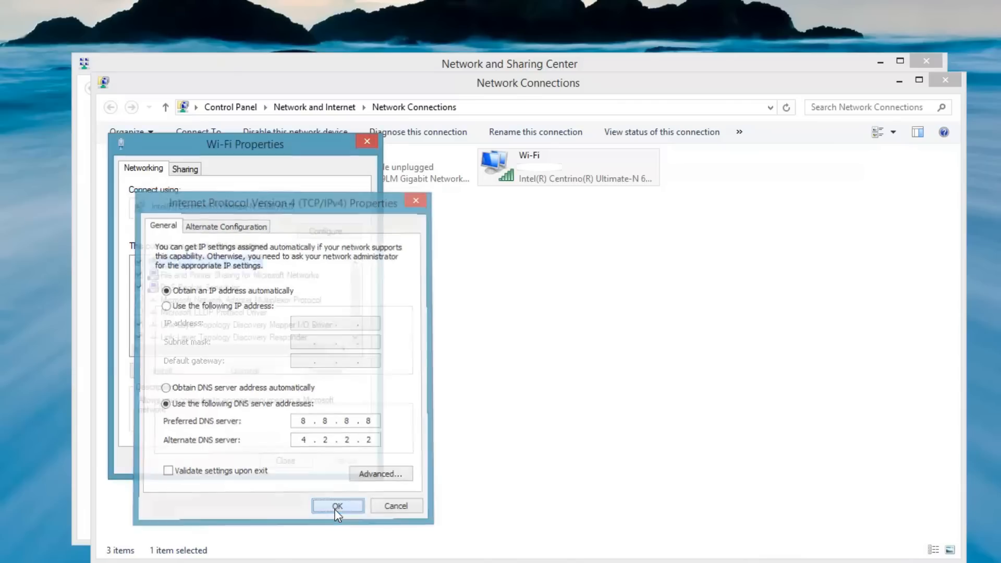
{"action": "left_click", "coordinate": [337, 505]}
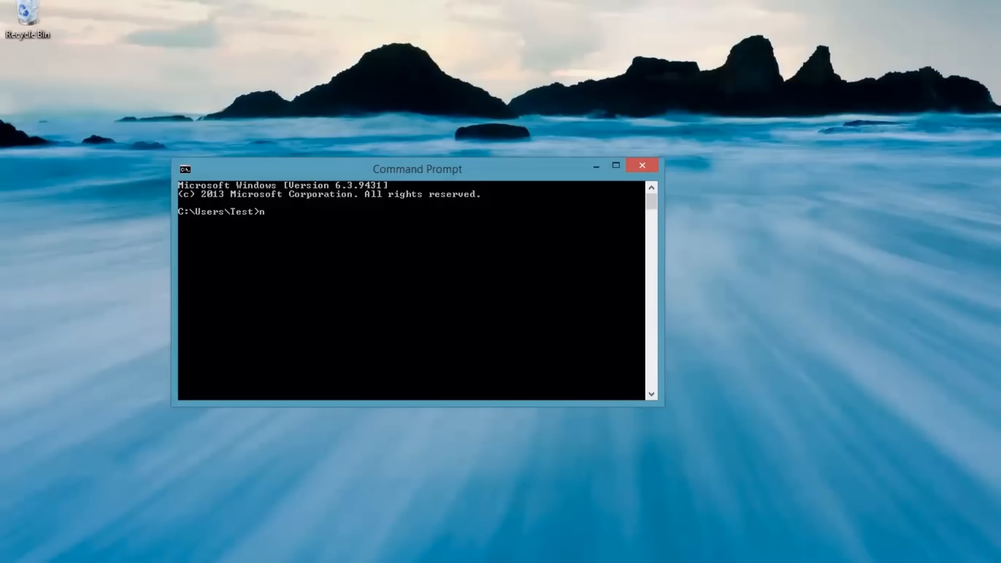
{"action": "type", "text": "slookup www.yahoo.com"}
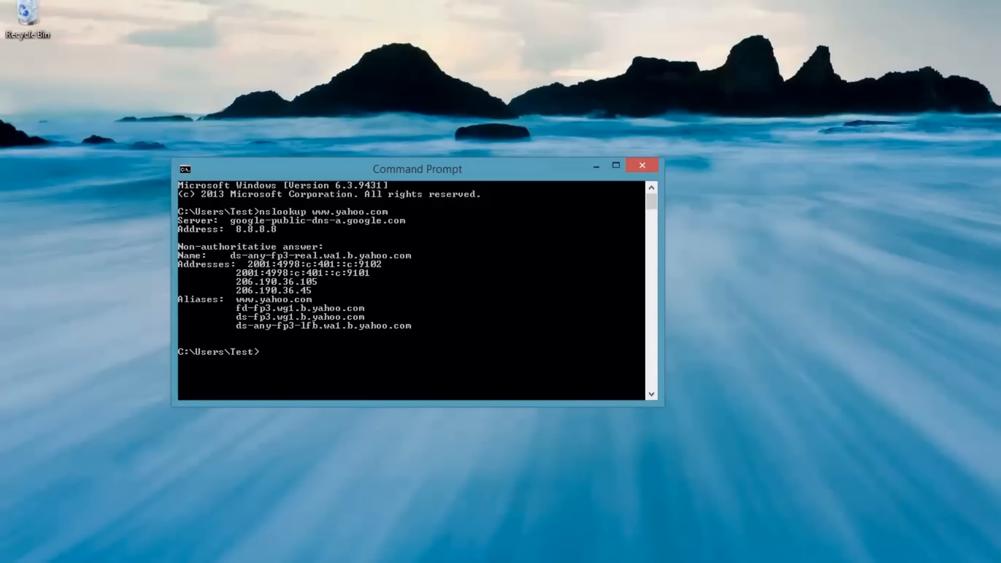
{"action": "mouse_move", "coordinate": [241, 248]}
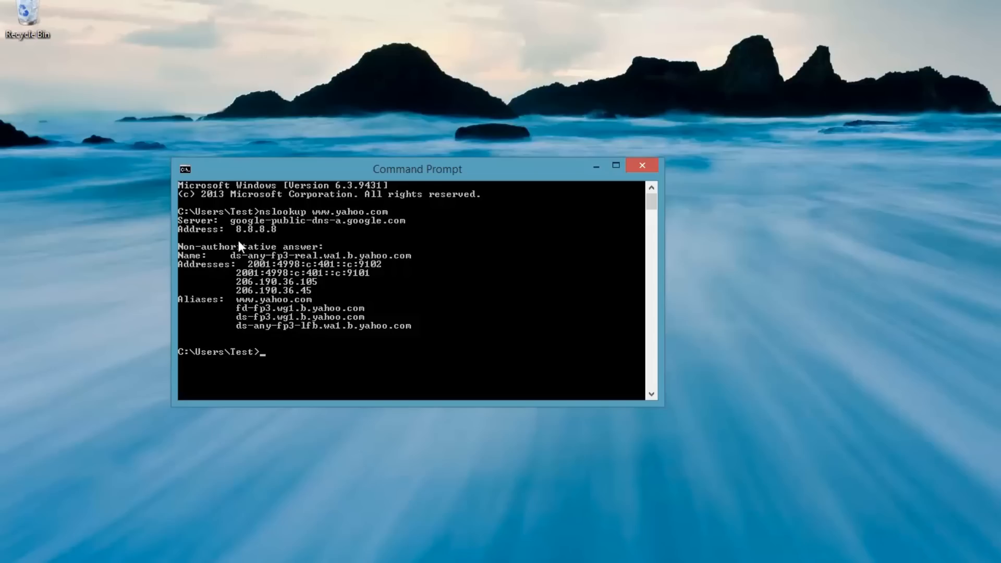